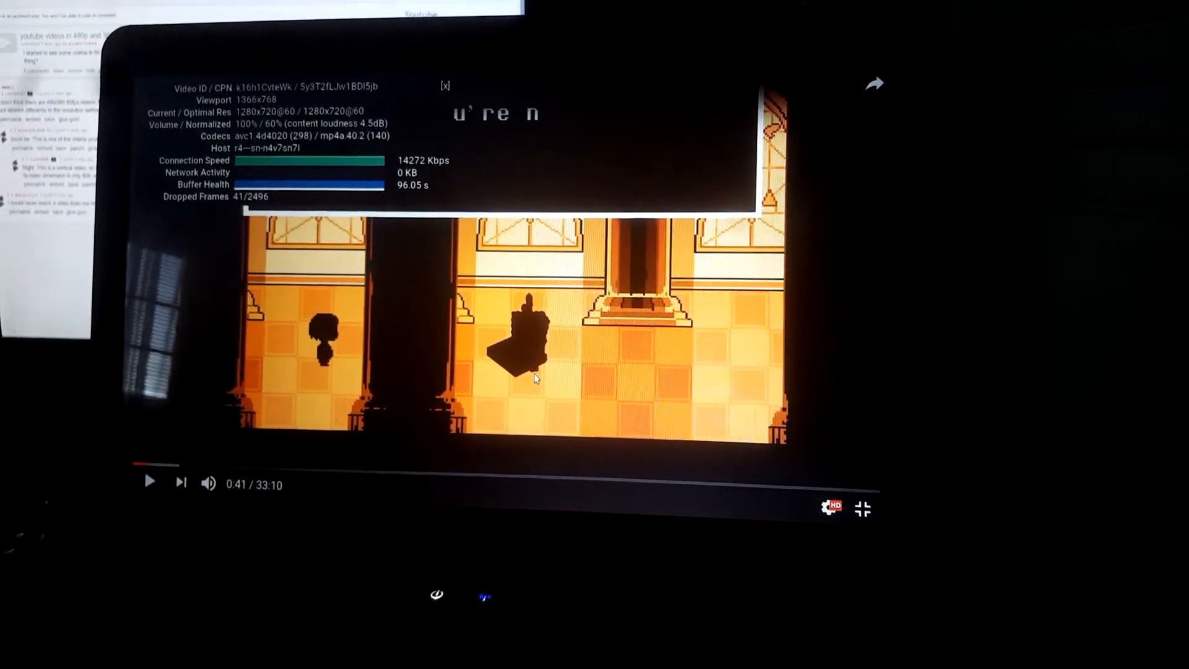
Step: Exit full screen on the pixel-art game video to return to its watch page
{"action": "left_click", "coordinate": [149, 480]}
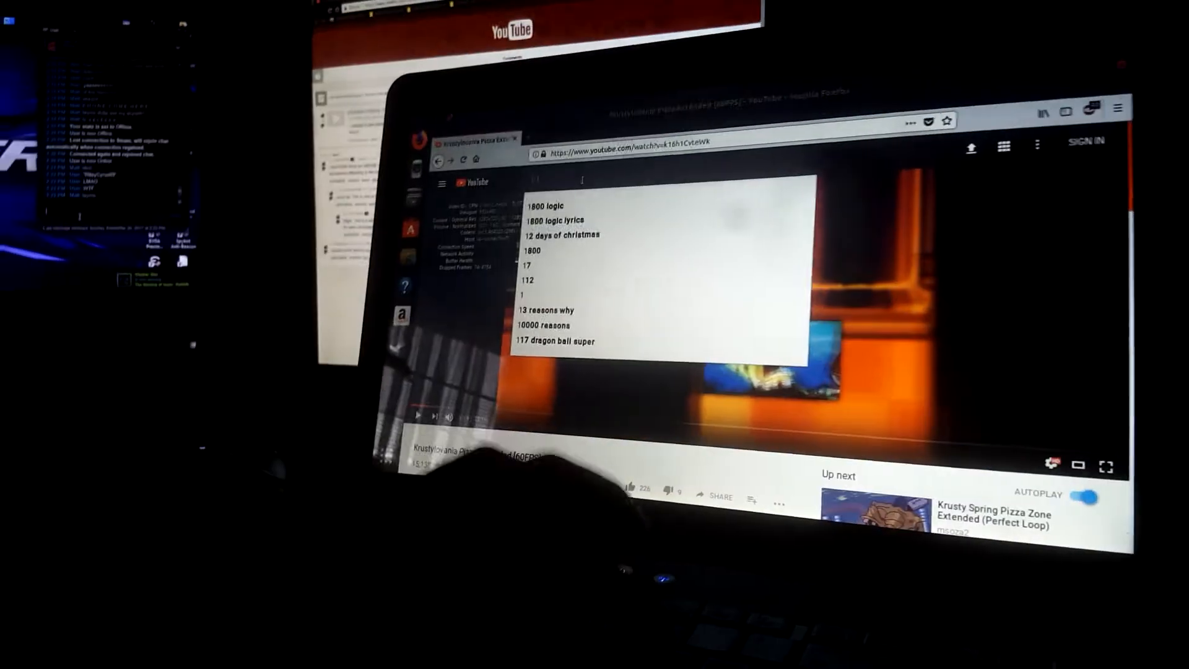
Step: Search YouTube for '1080' and open 'Earth From Space Full HD 1080p 60fps'
{"action": "type", "text": "1080p 60fps"}
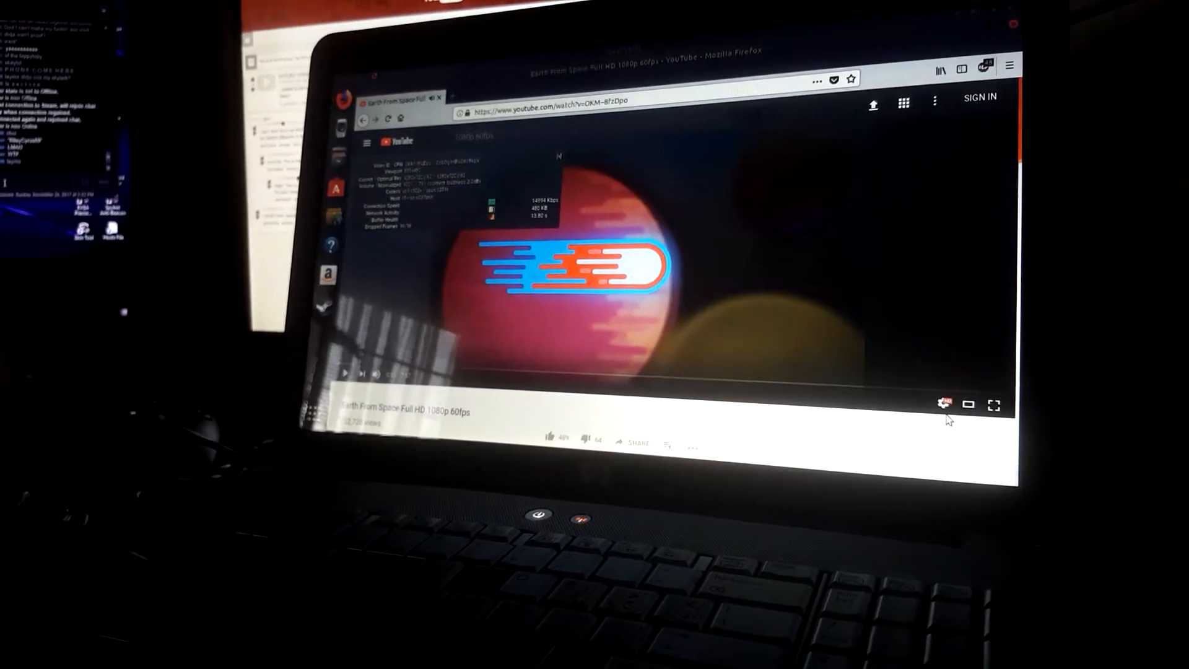
Step: Switch the Earth From Space video to full screen, keeping the stats overlay visible
{"action": "left_click", "coordinate": [943, 404]}
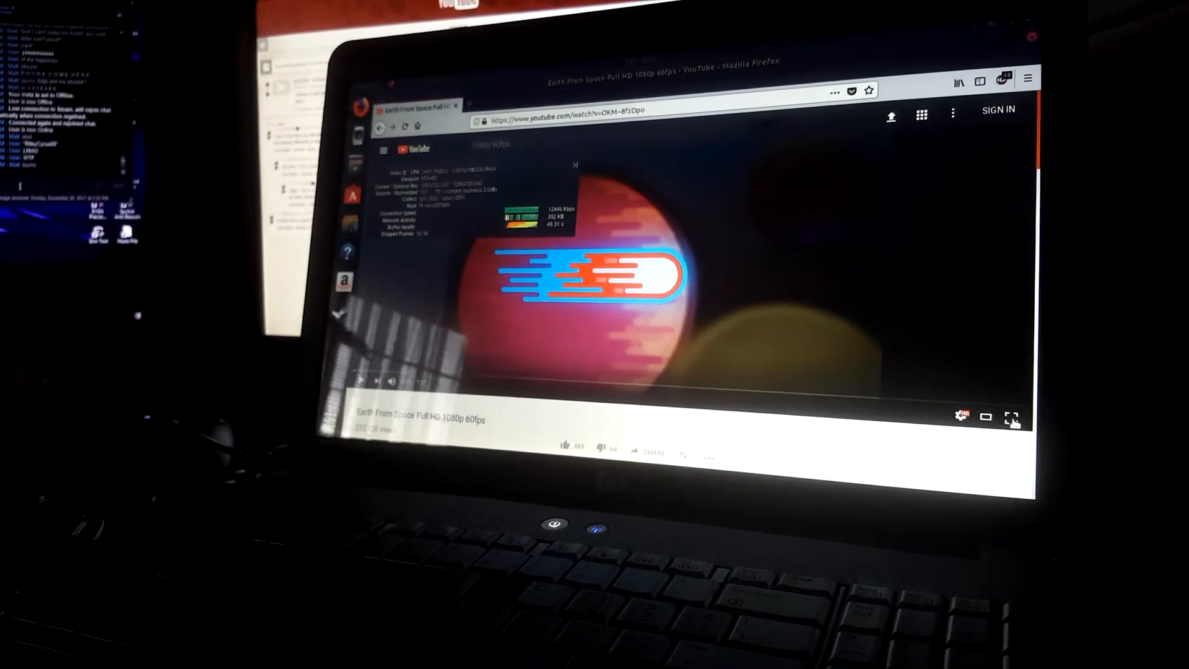
{"action": "left_click", "coordinate": [1011, 416]}
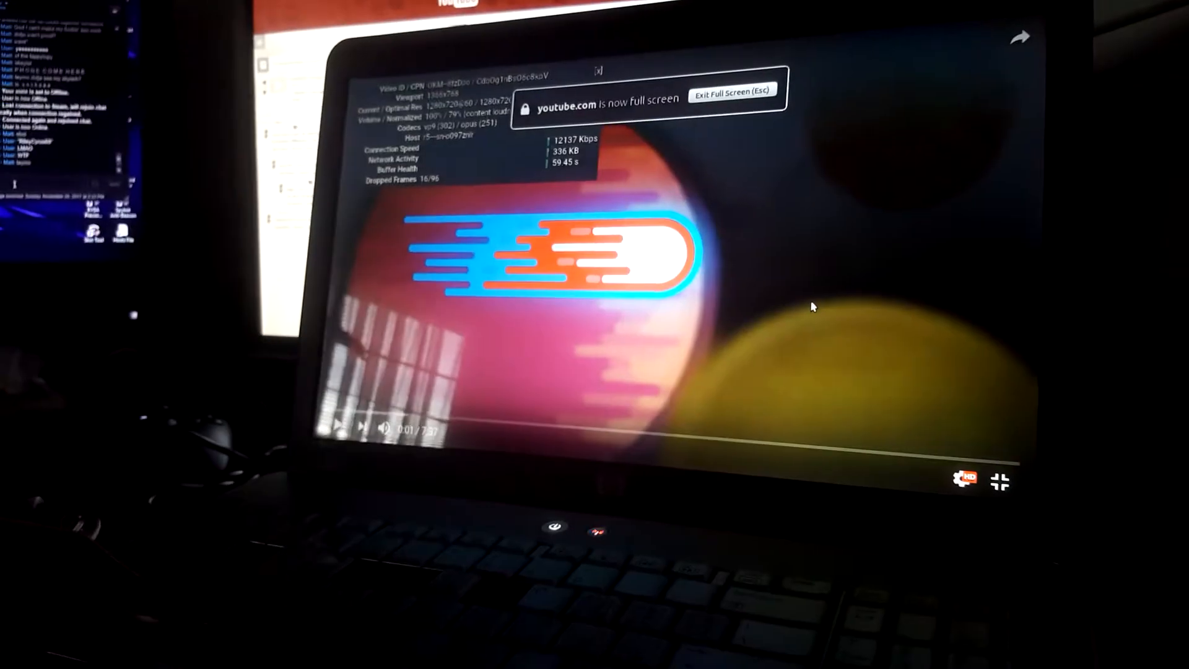